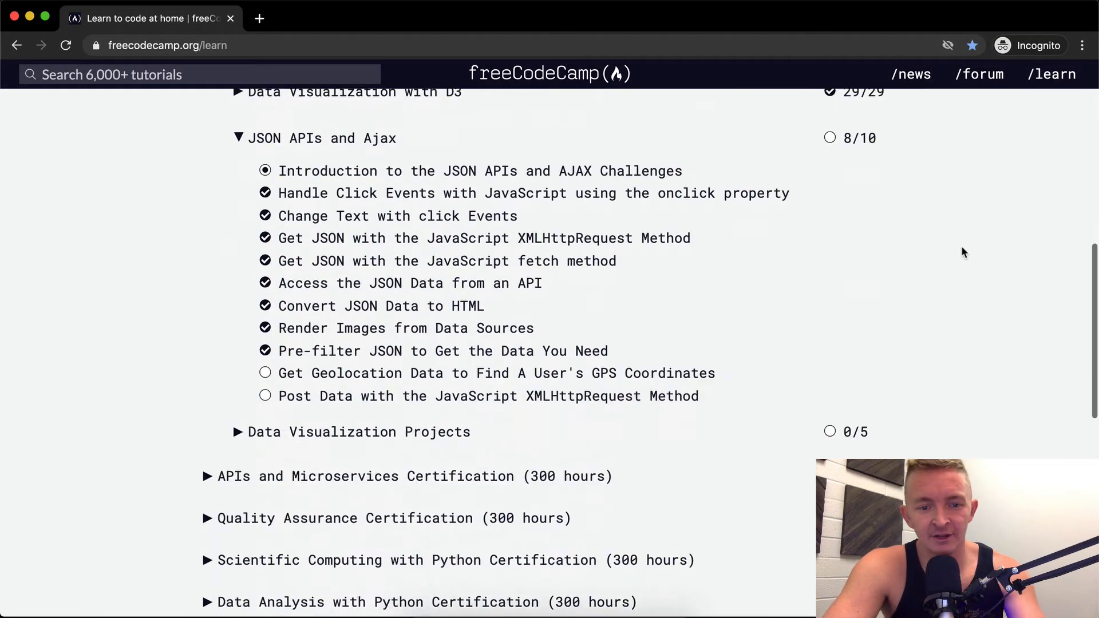
Step: Scroll the /learn page down to the JSON APIs and Ajax challenge list
scroll(down, 3)
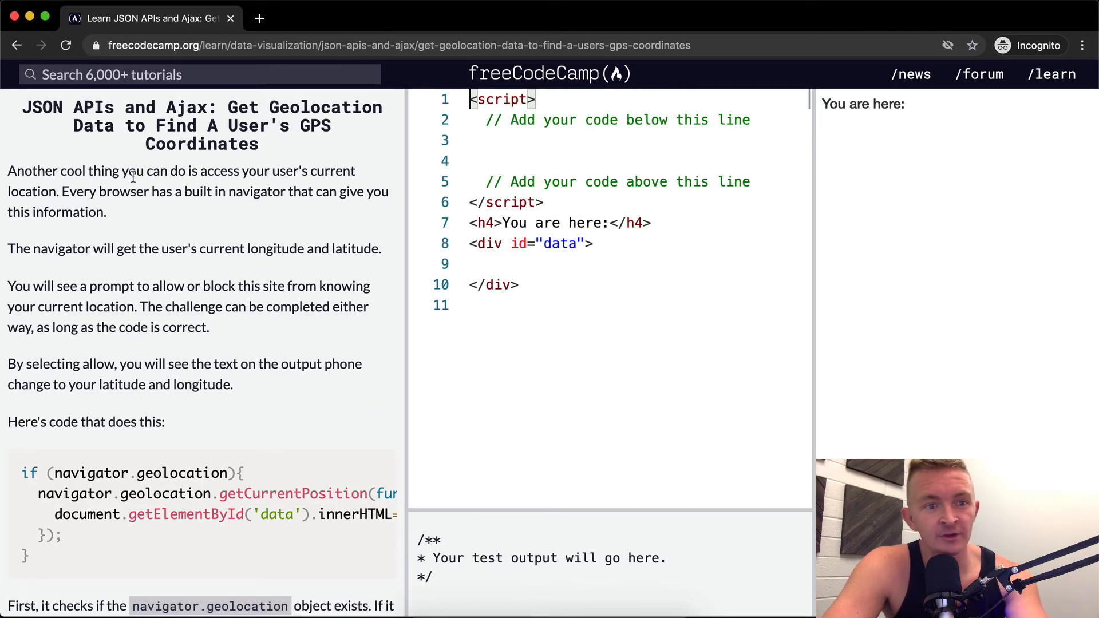
mouse_move(91, 192)
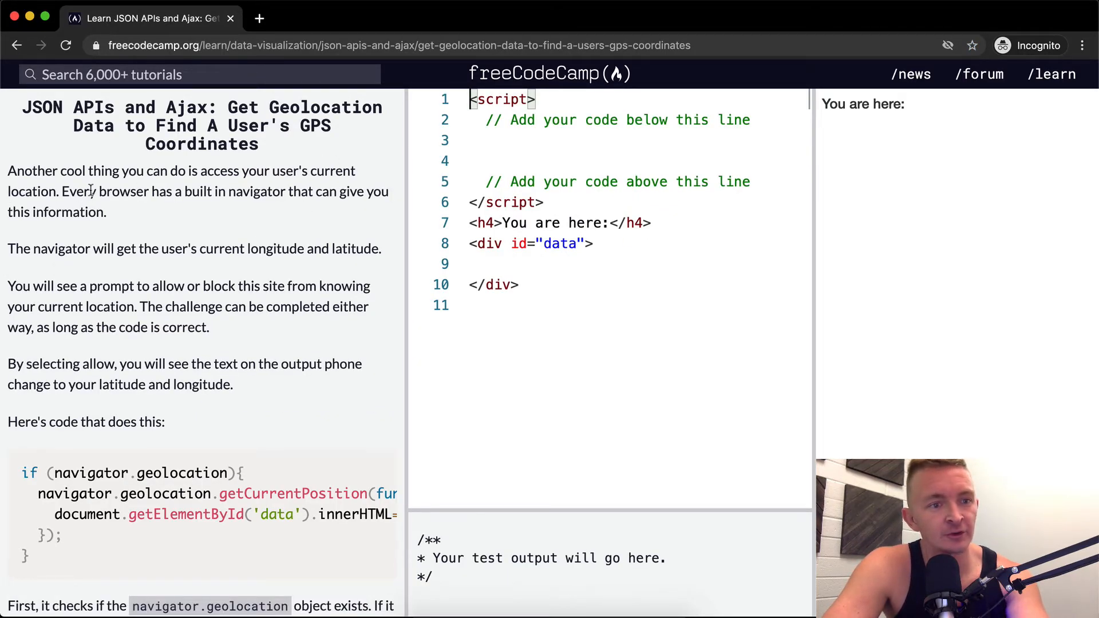
mouse_move(207, 194)
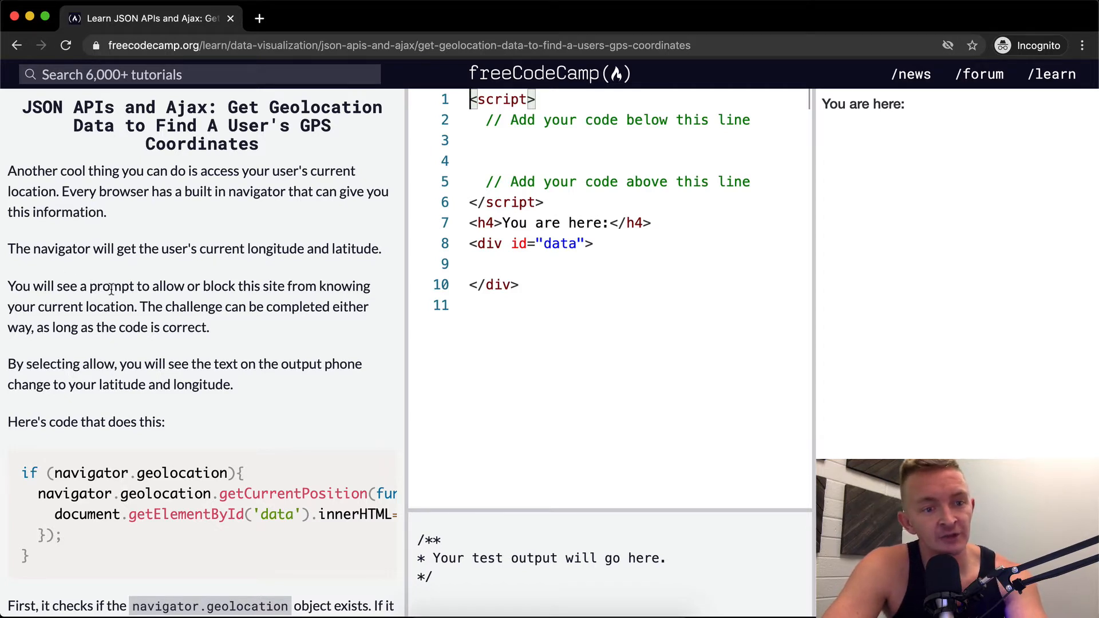
mouse_move(249, 284)
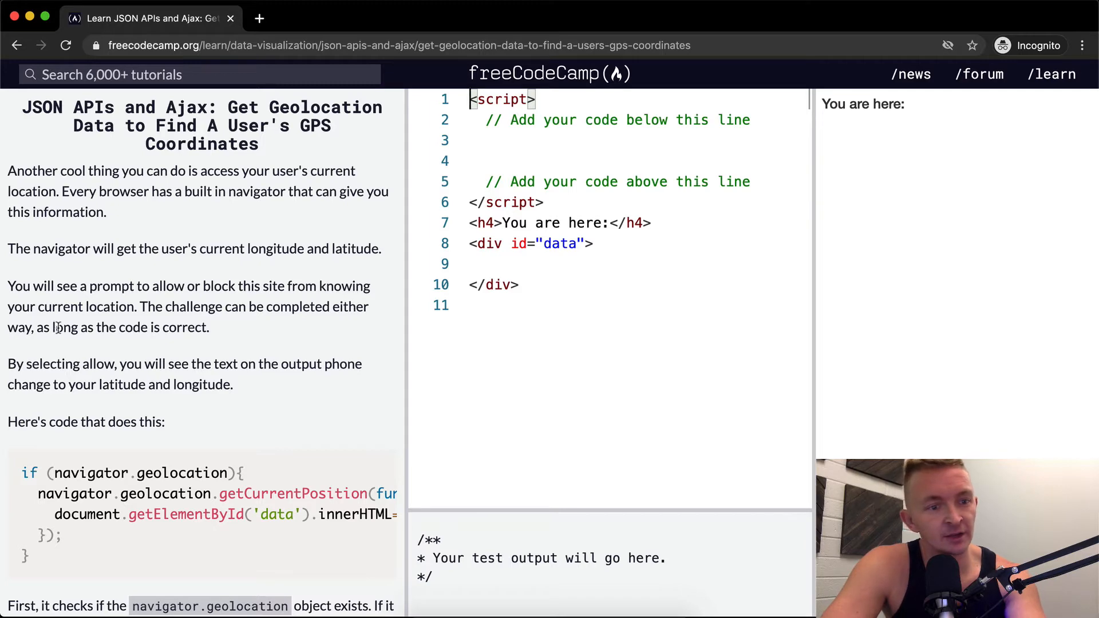
scroll(down, 3)
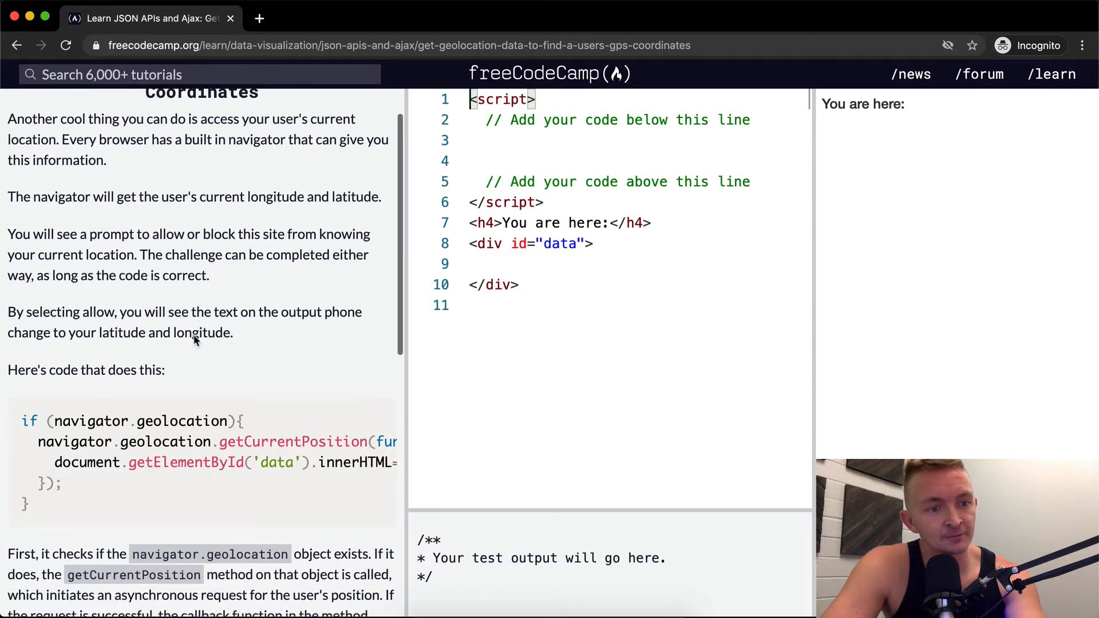
scroll(down, 3)
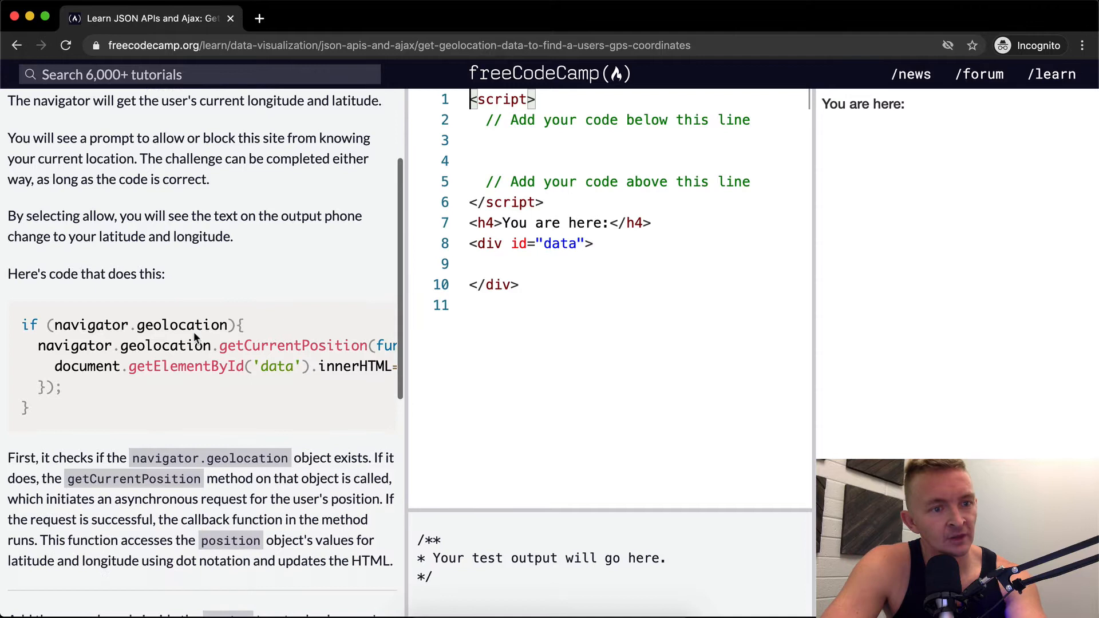
mouse_move(132, 222)
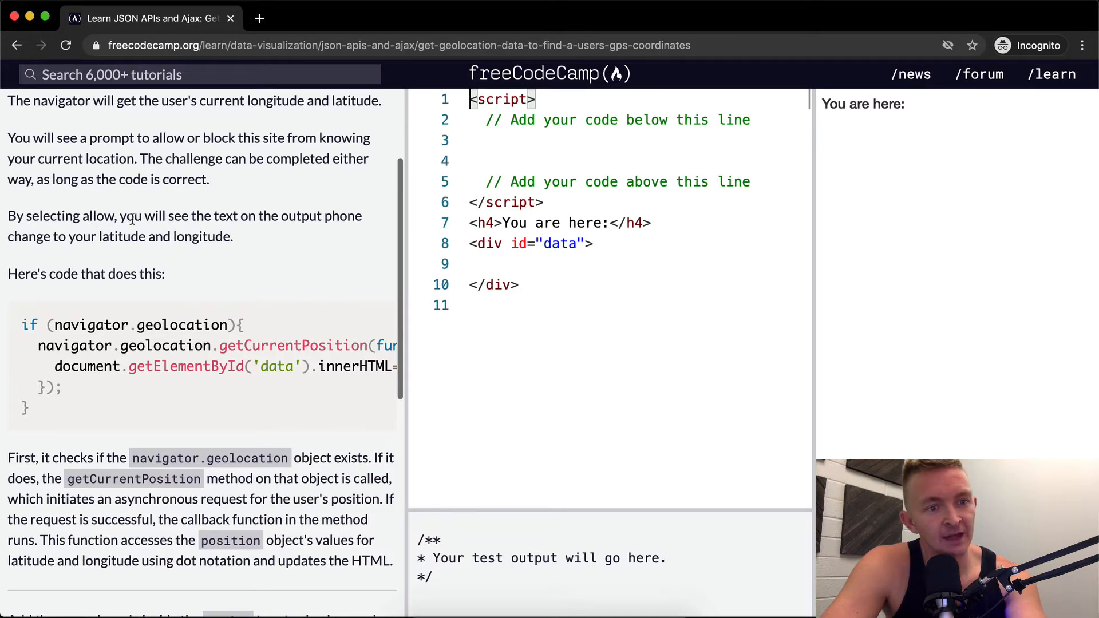
mouse_move(300, 214)
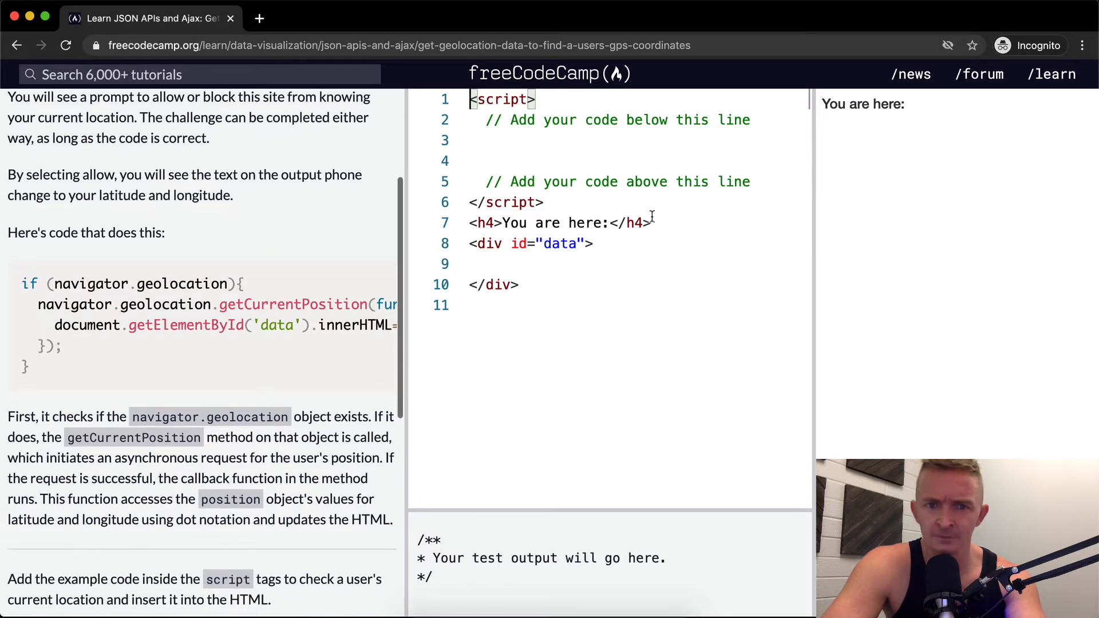
click(603, 161)
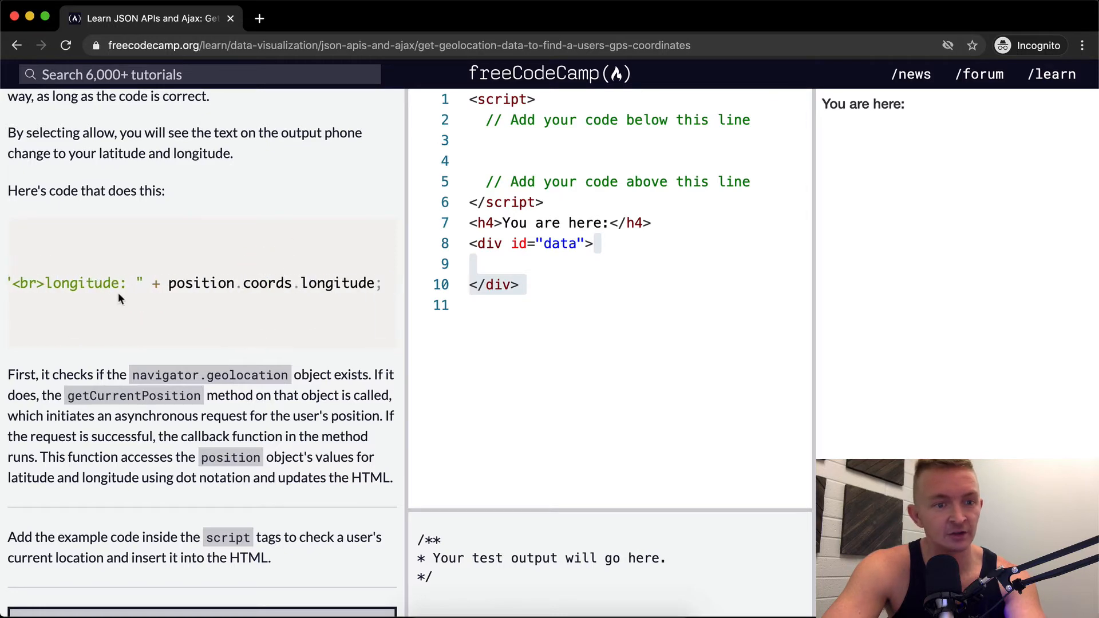
double_click(27, 283)
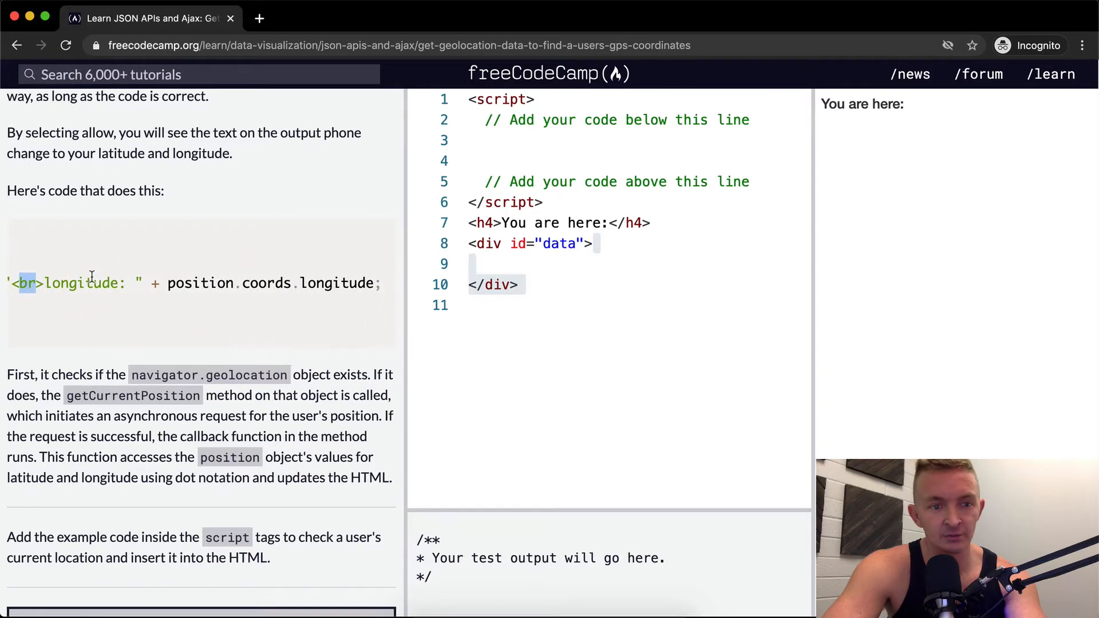
click(21, 45)
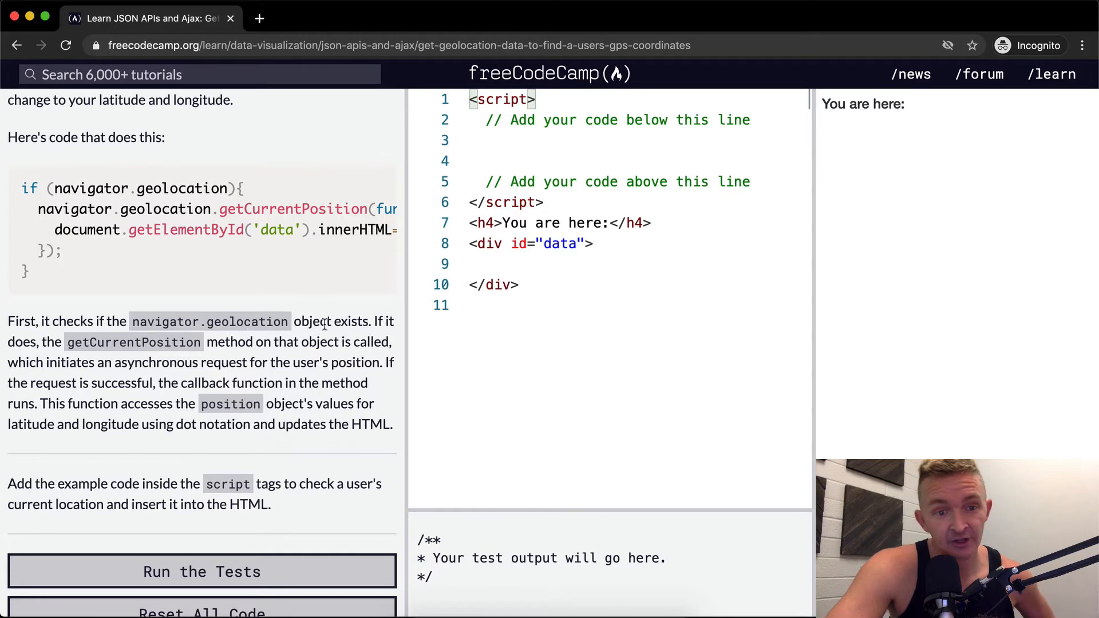
double_click(166, 188)
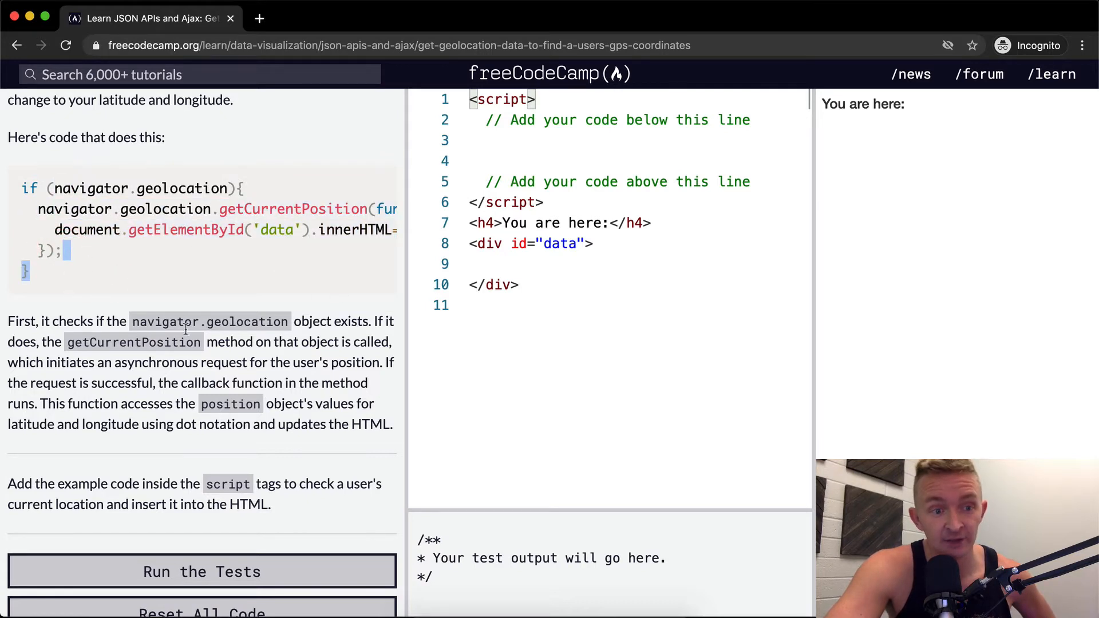
mouse_move(297, 297)
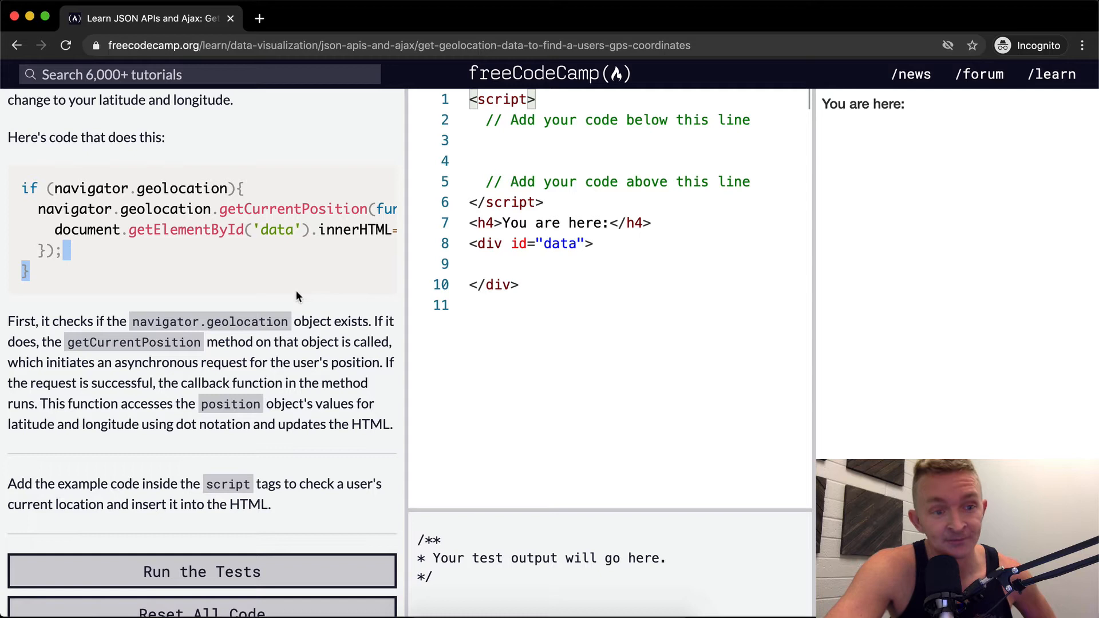
mouse_move(239, 353)
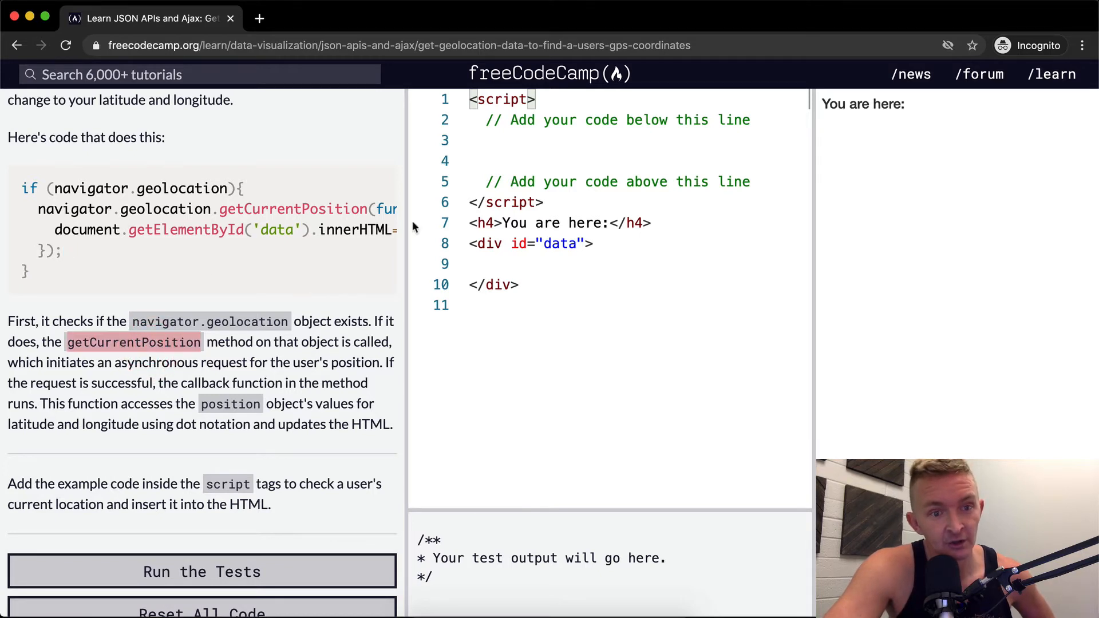
mouse_move(48, 371)
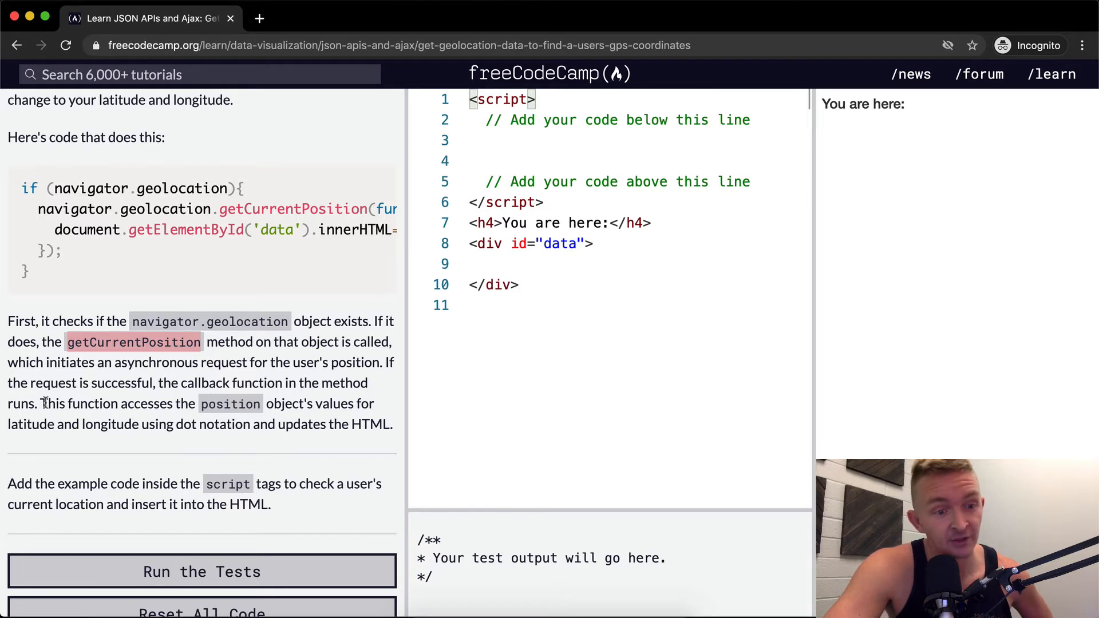
mouse_move(191, 414)
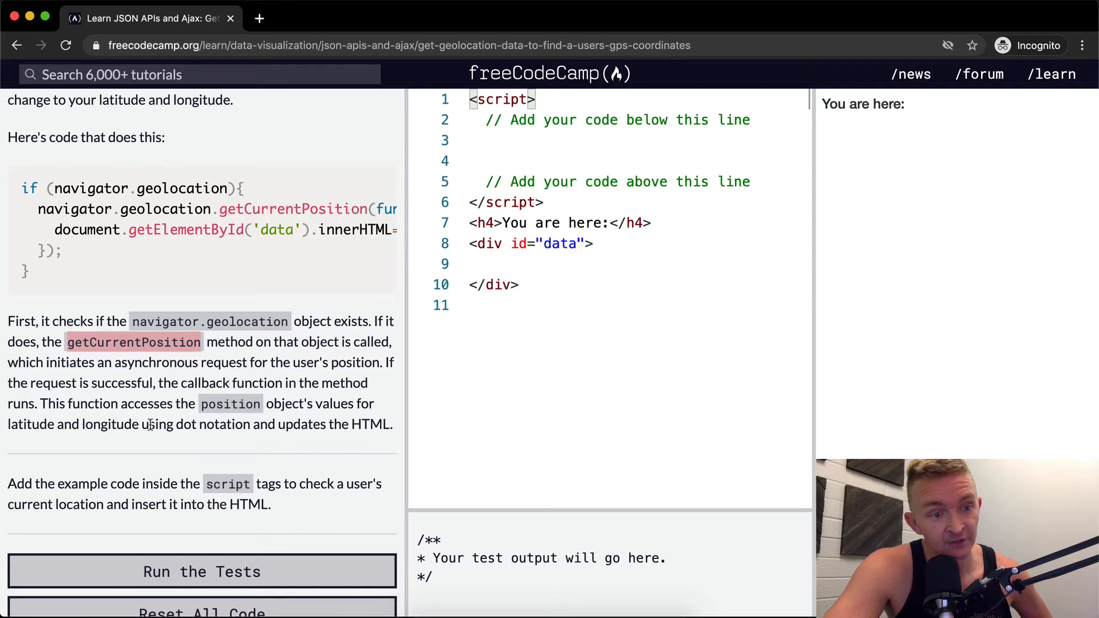
scroll(down, 3)
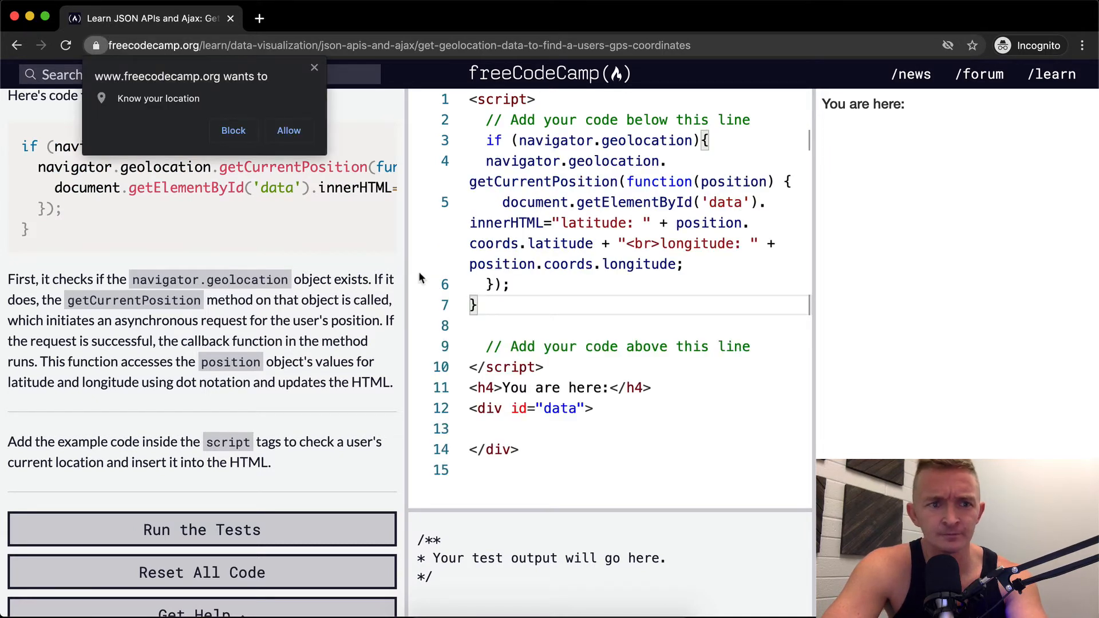
Step: Allow location access, run the tests to pass, and close the 'Over the top!' dialog
click(233, 131)
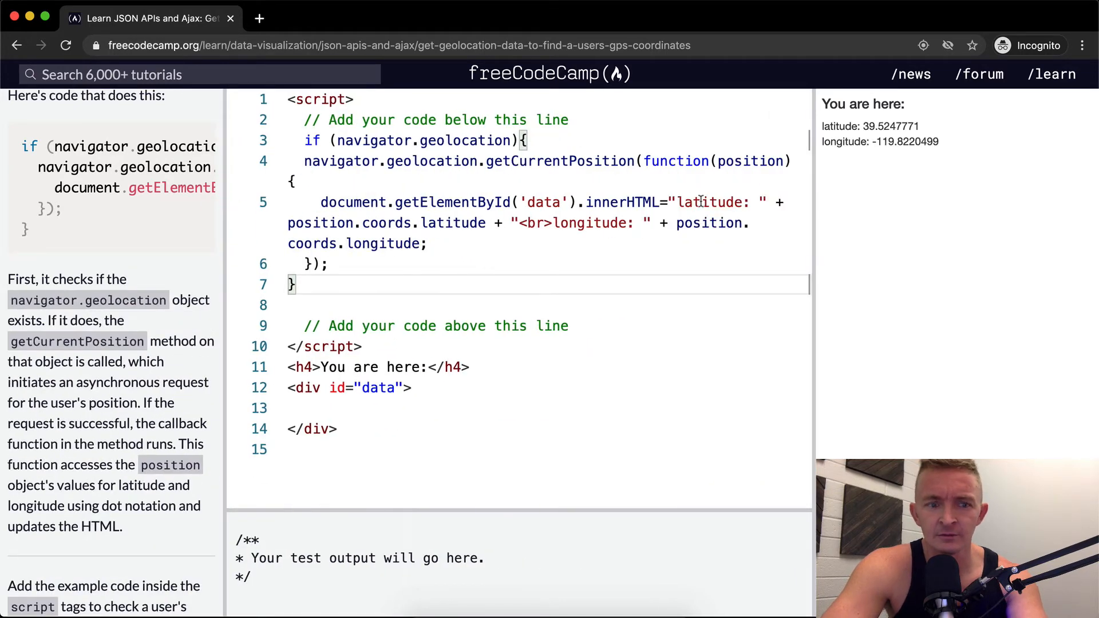
scroll(down, 3)
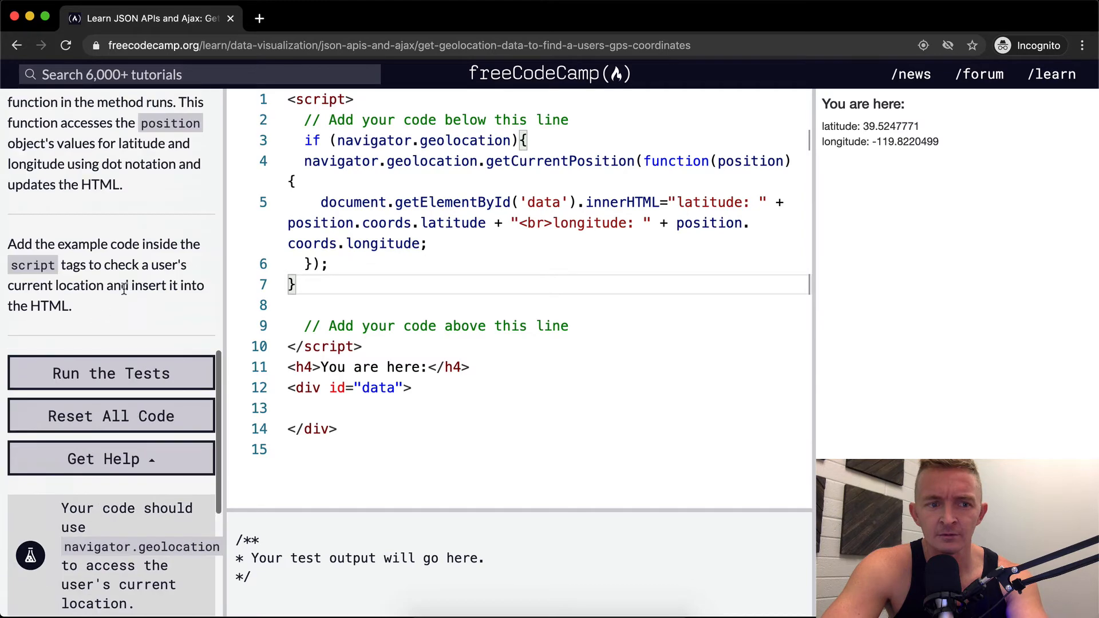
click(111, 372)
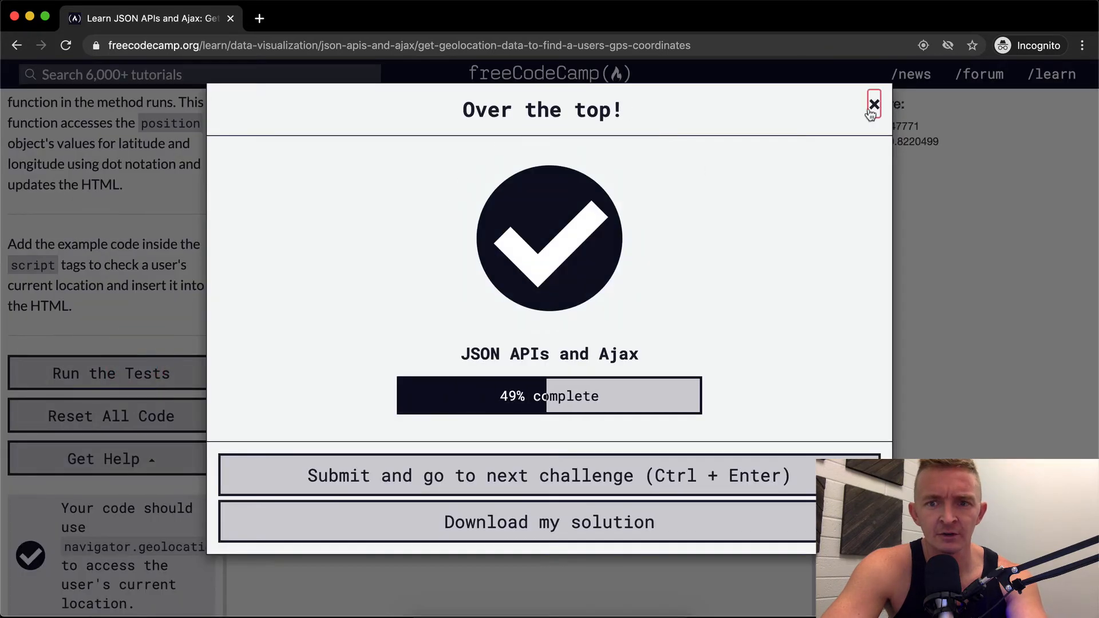
click(875, 104)
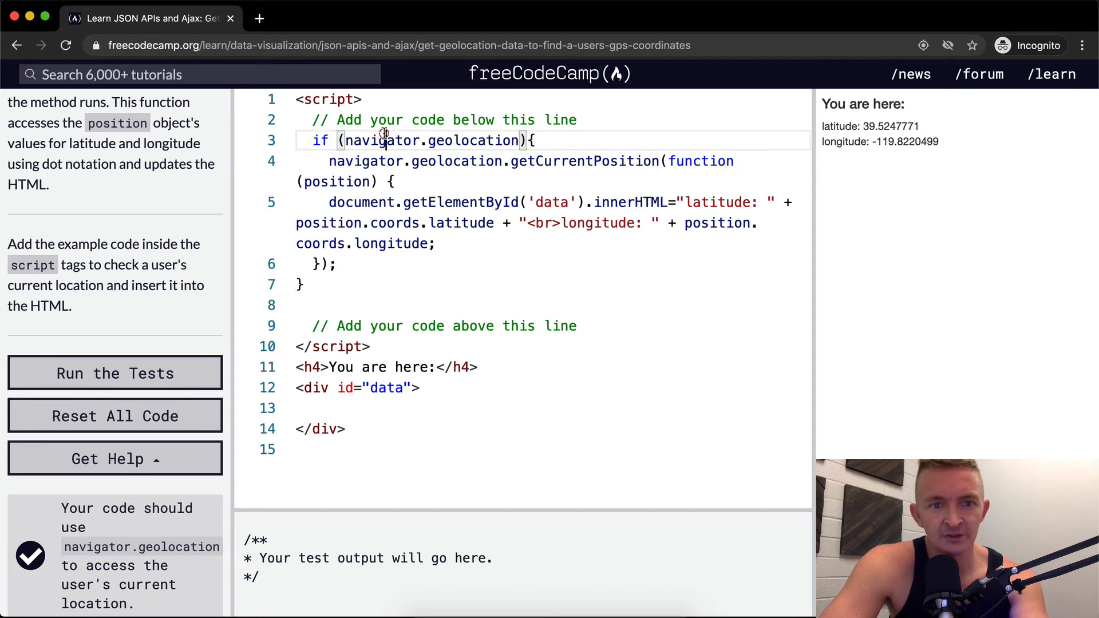
Step: Add 'let navigateTool = navigator.geolocation;', use navigateTool in the code, and use an arrow callback
key(Enter)
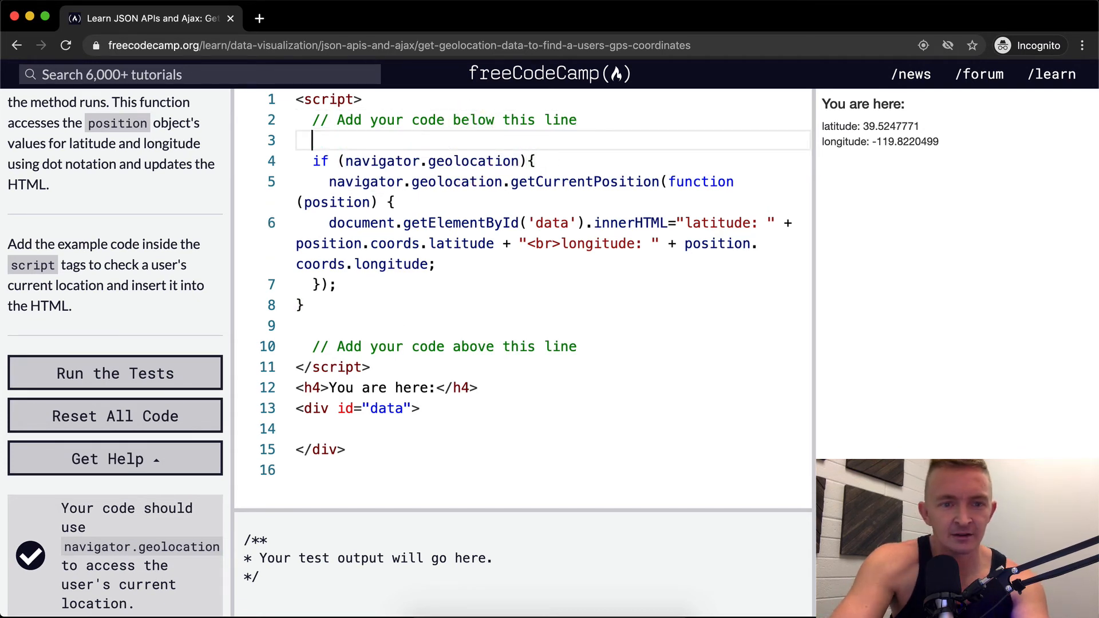
text(let nv)
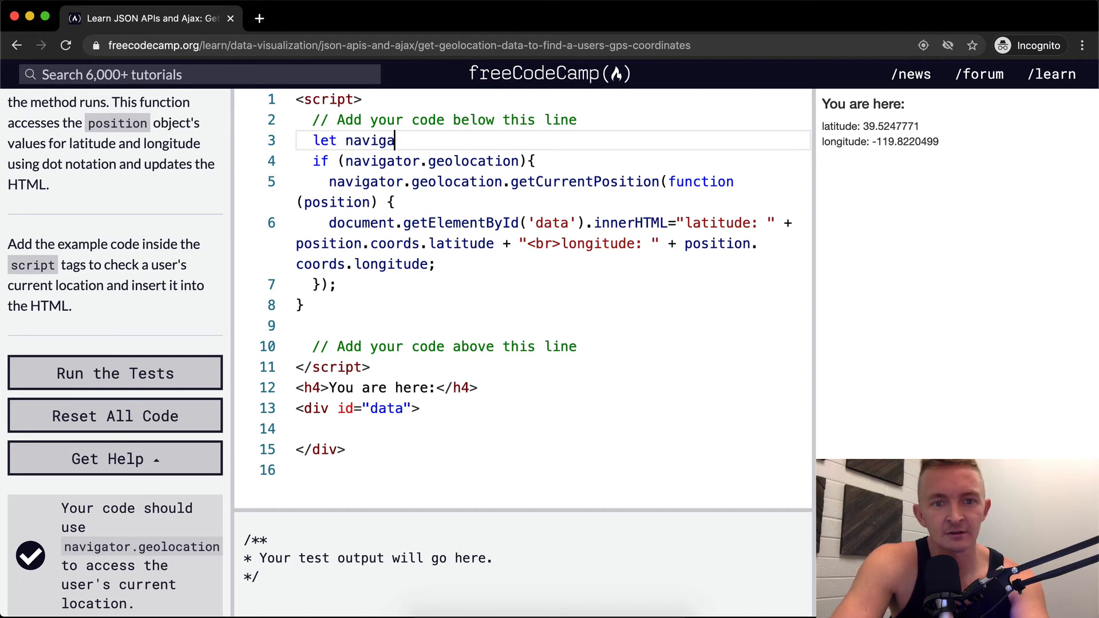
text(teTool =)
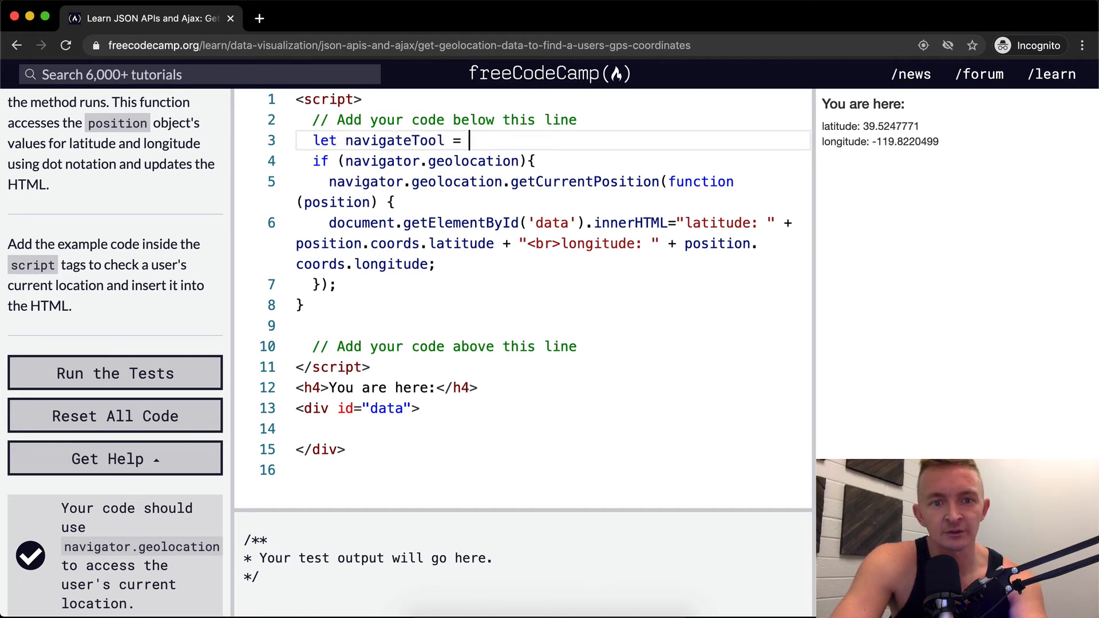
text(navigator.geolocation;)
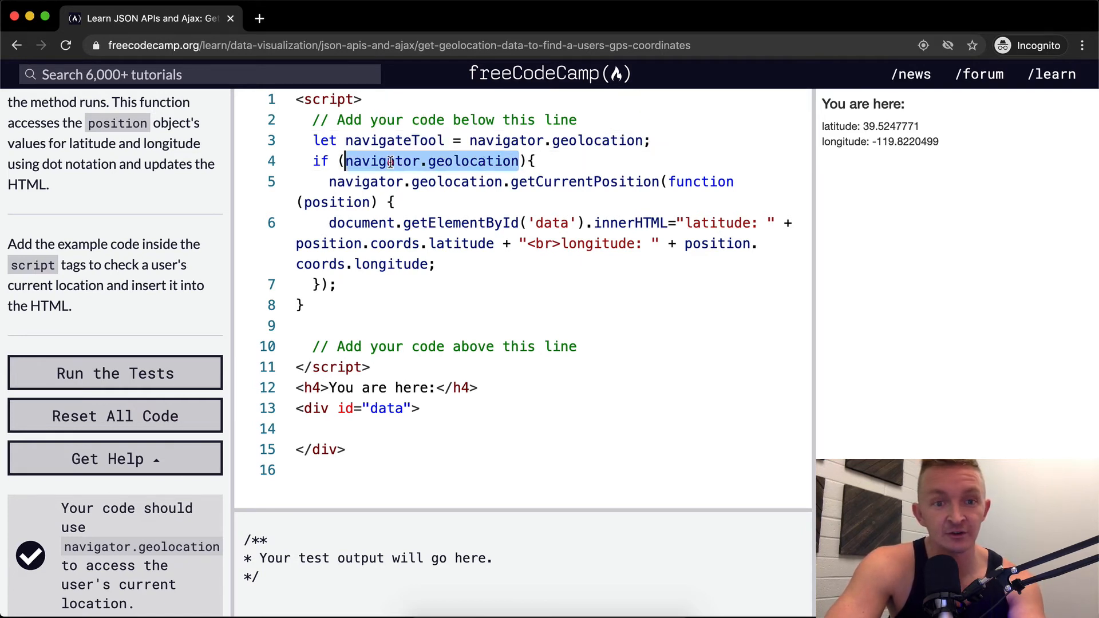
text(navigateTool)
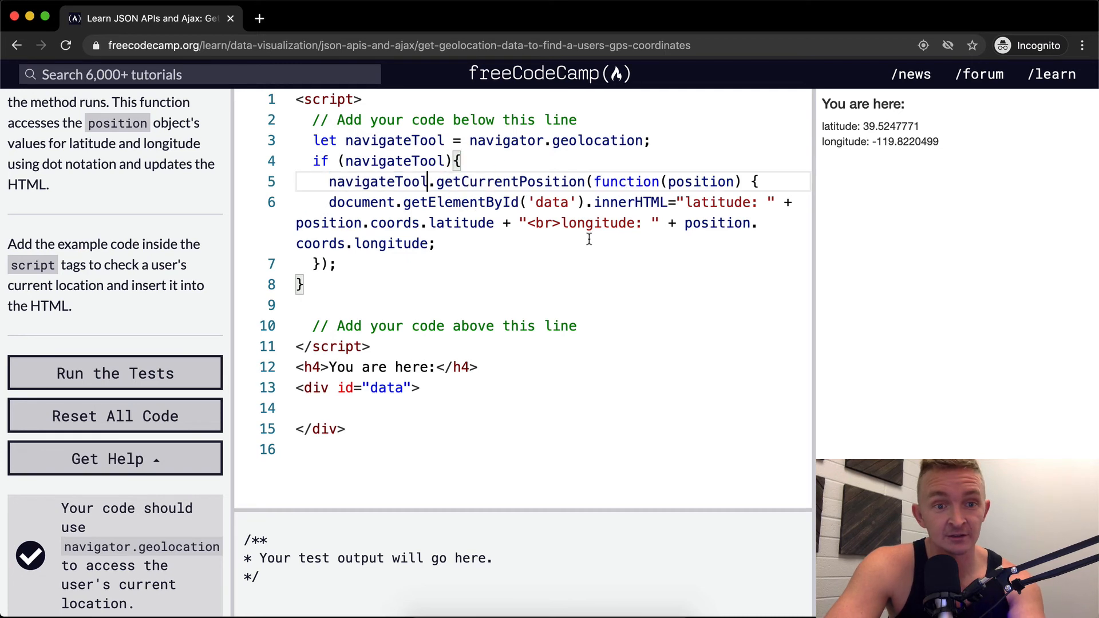
mouse_move(878, 121)
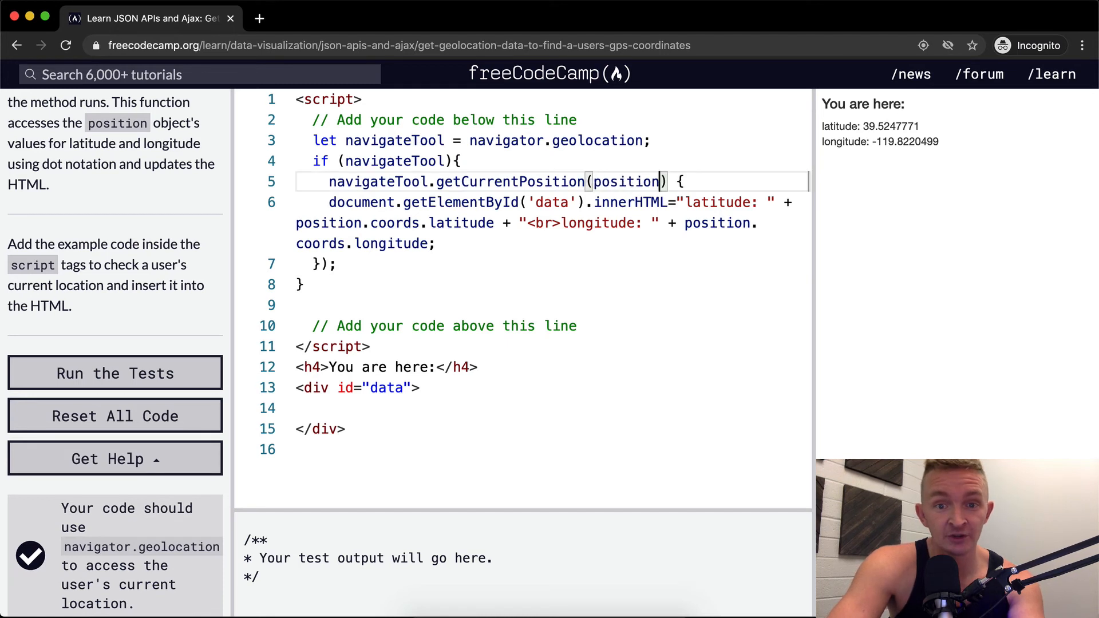
text(=>)
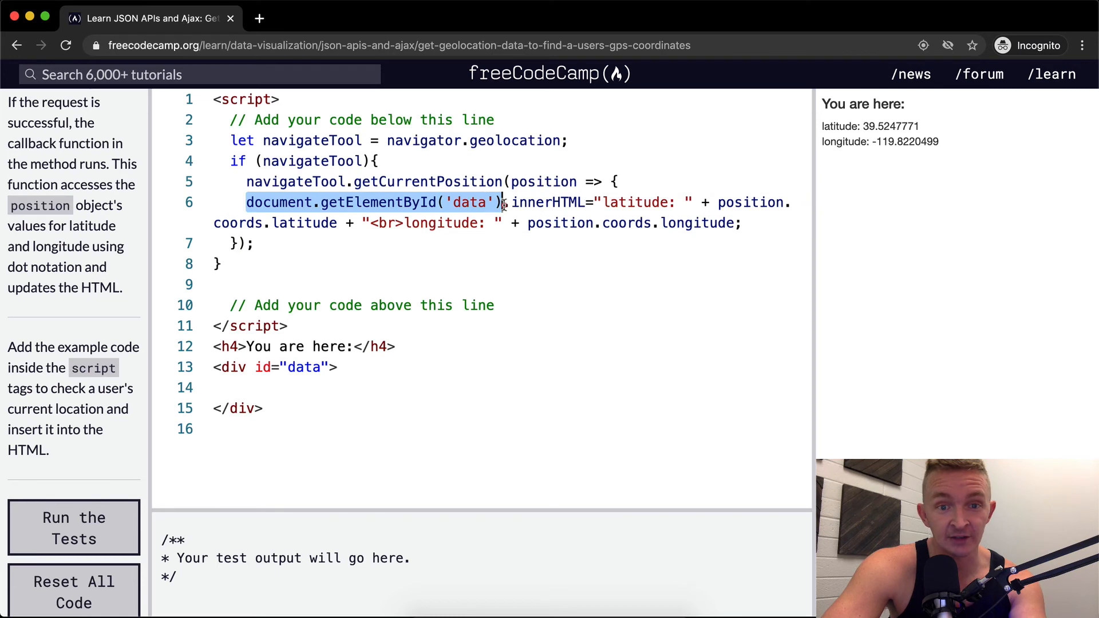
Step: Store the data div in 'let dataDisplay', set dataDisplay.innerHTML, and rerun the tests
key(Delete)
text(let da)
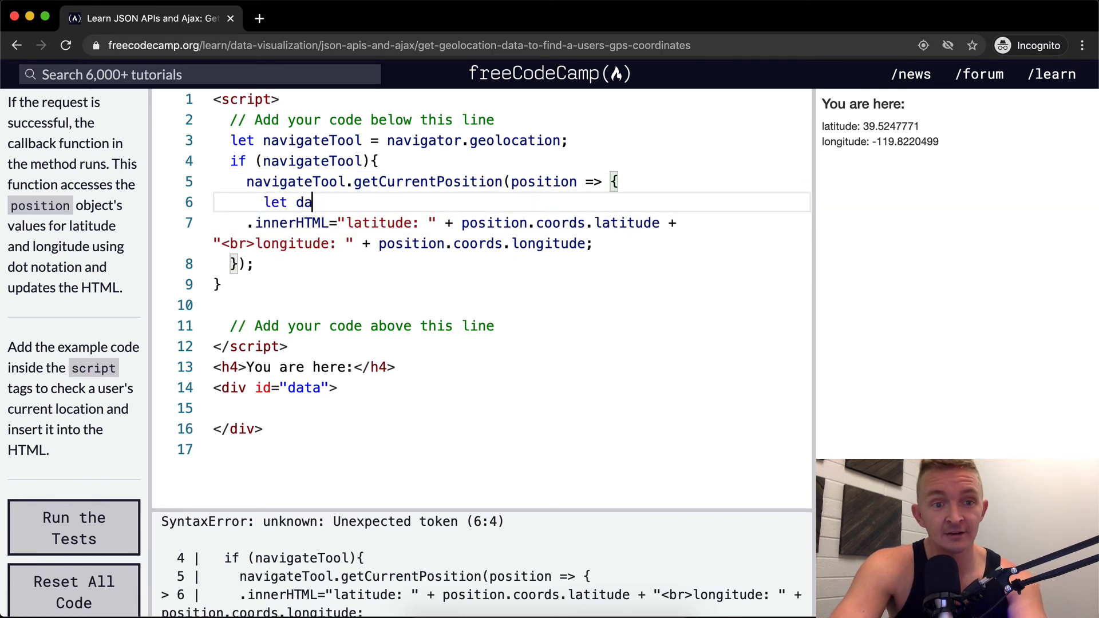
text(taDisplay)
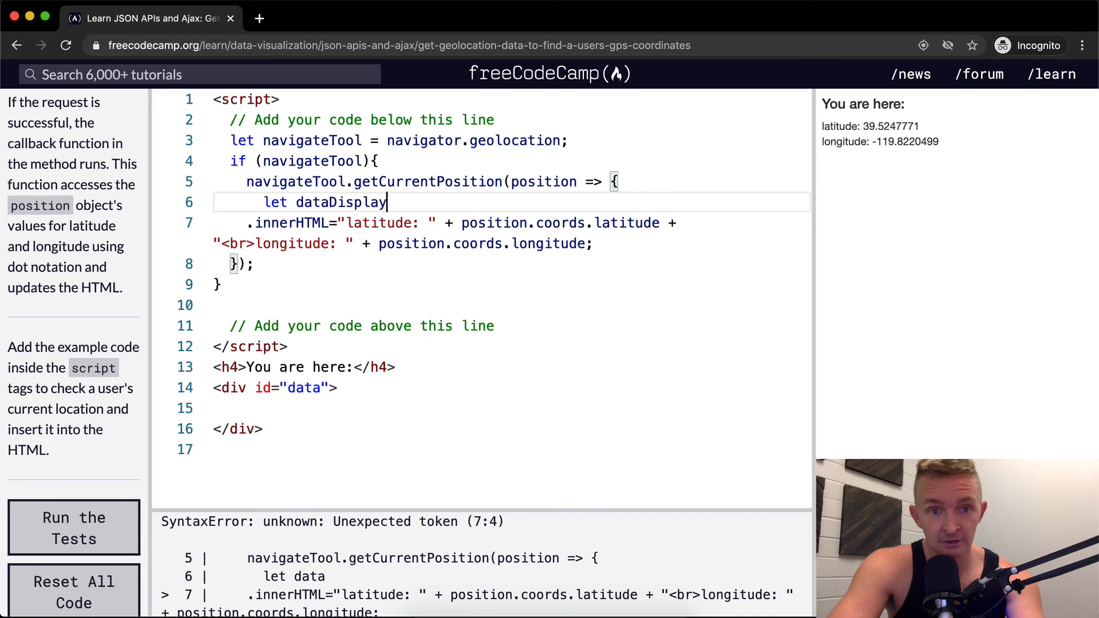
text(= document.getElementById('data');)
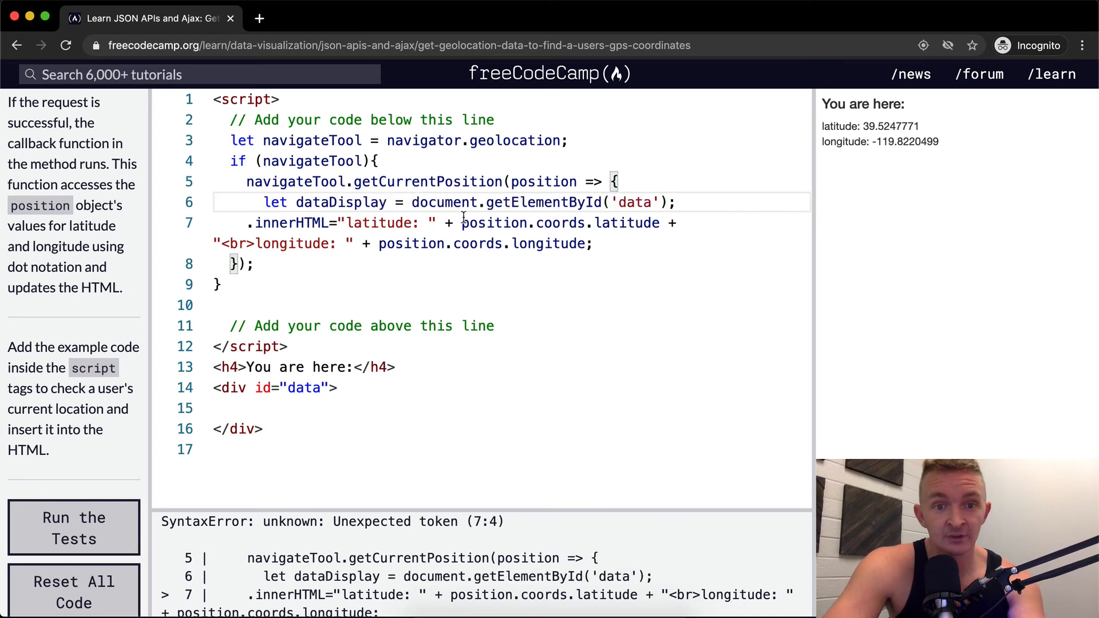
double_click(340, 202)
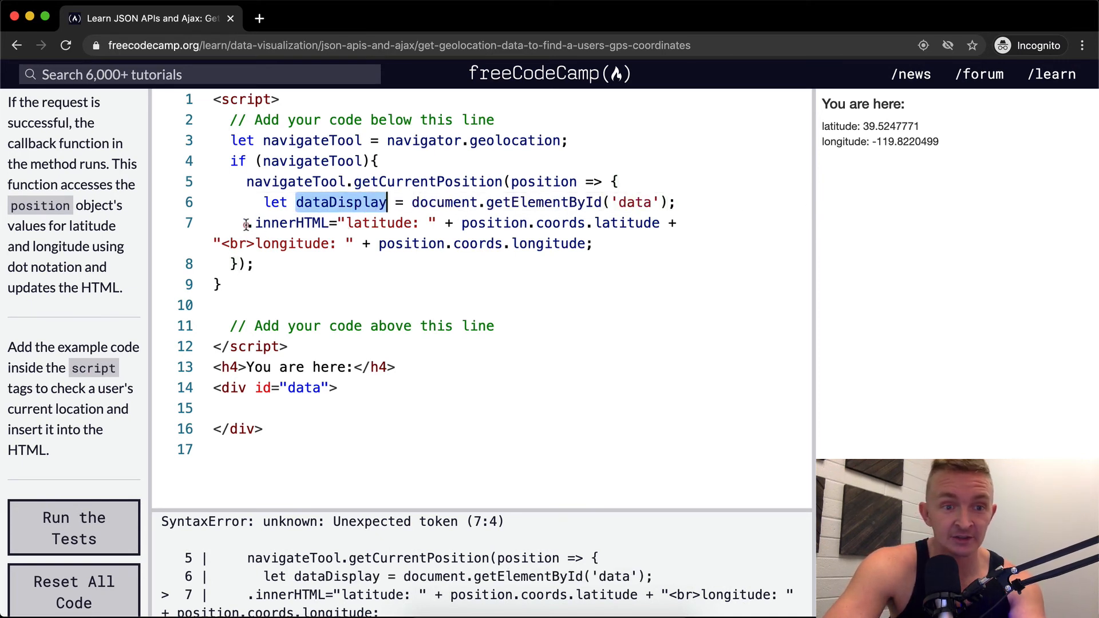
text(dataDisplay)
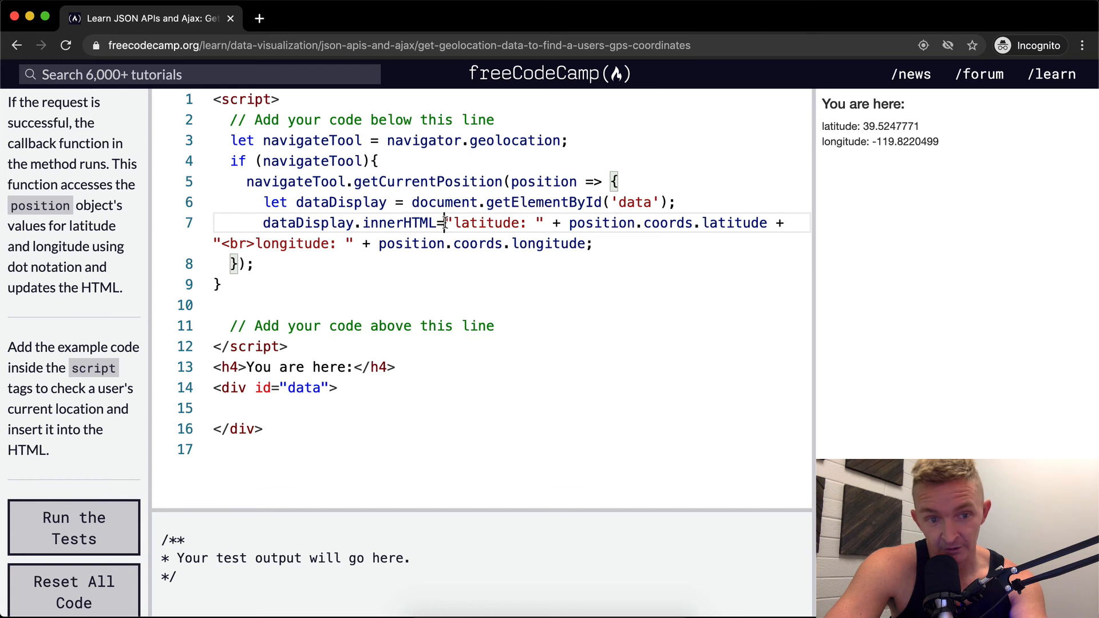
click(73, 528)
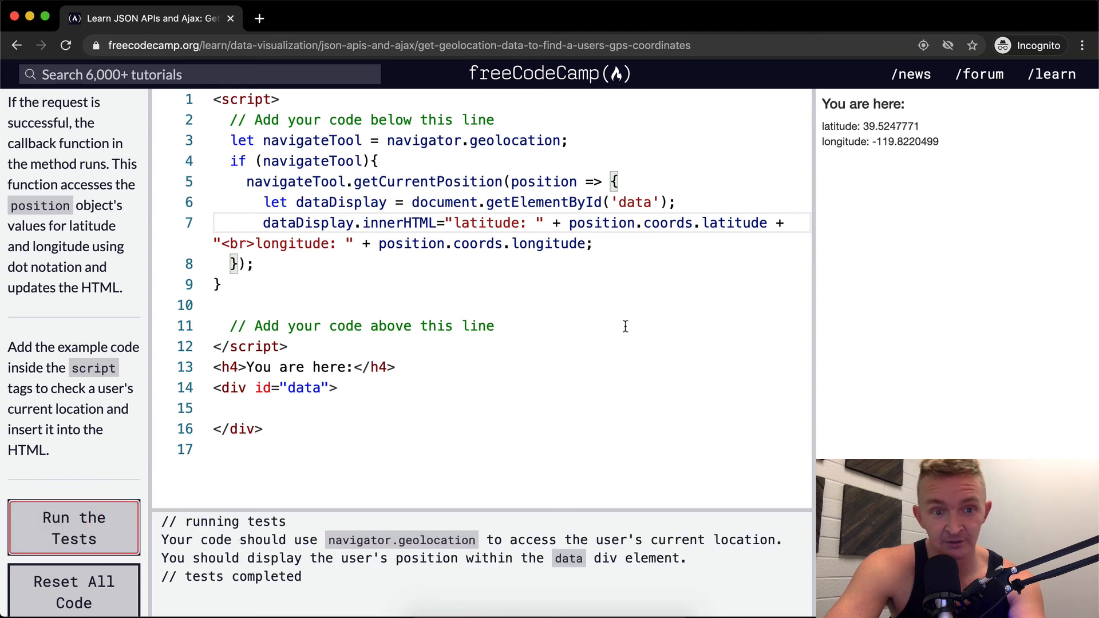
Step: Scroll the instructions and rerun the tests to get the 'Over the top!' message
scroll(down, 3)
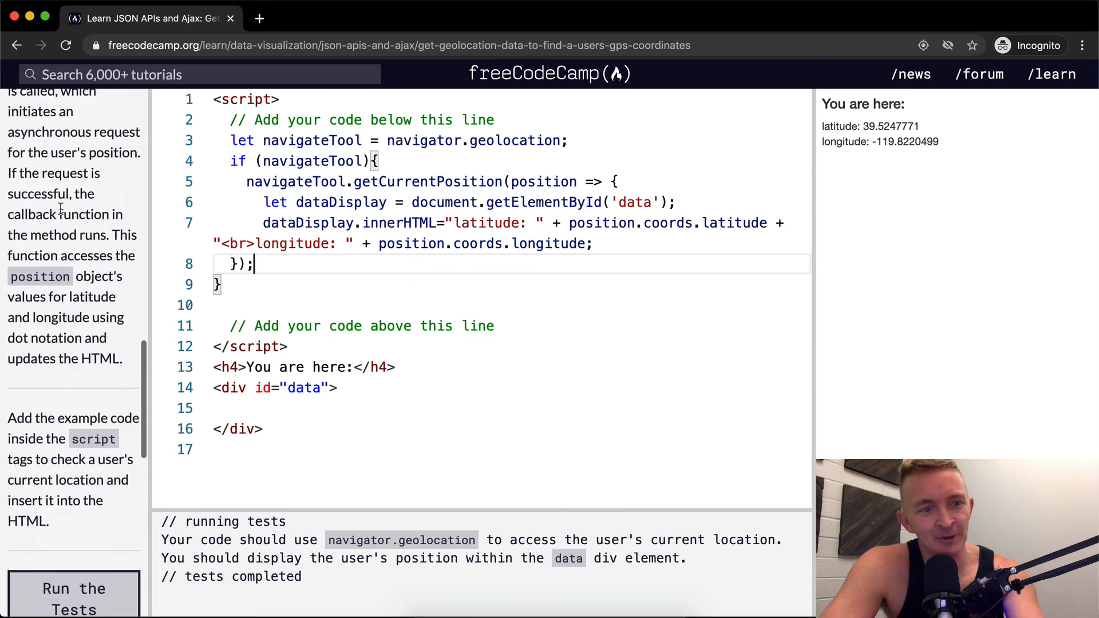
scroll(down, 3)
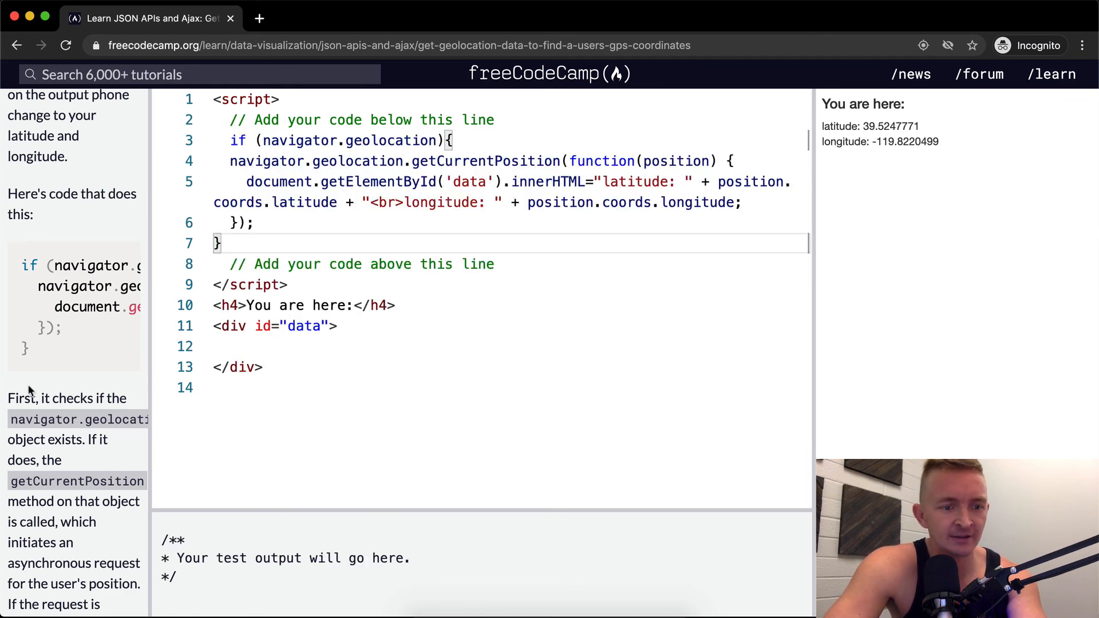
click(74, 410)
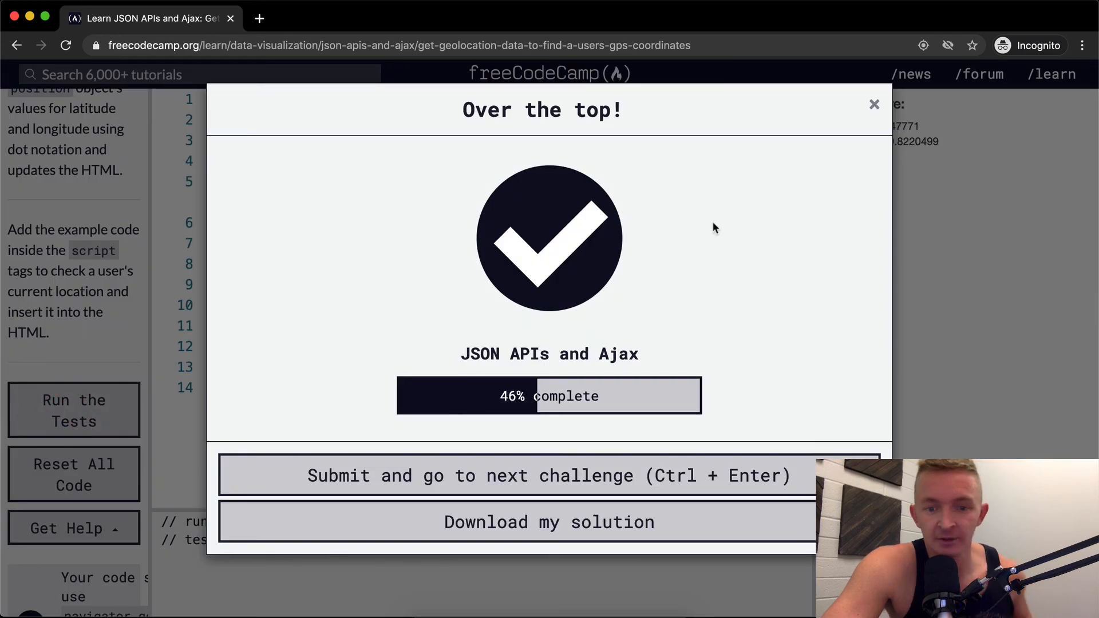